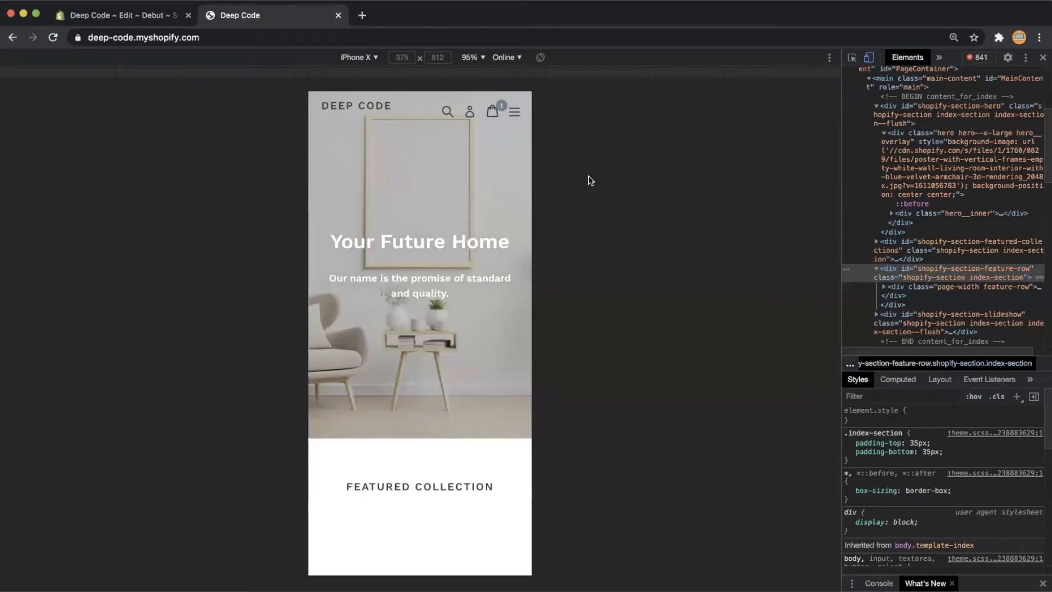
mouse_move(551, 193)
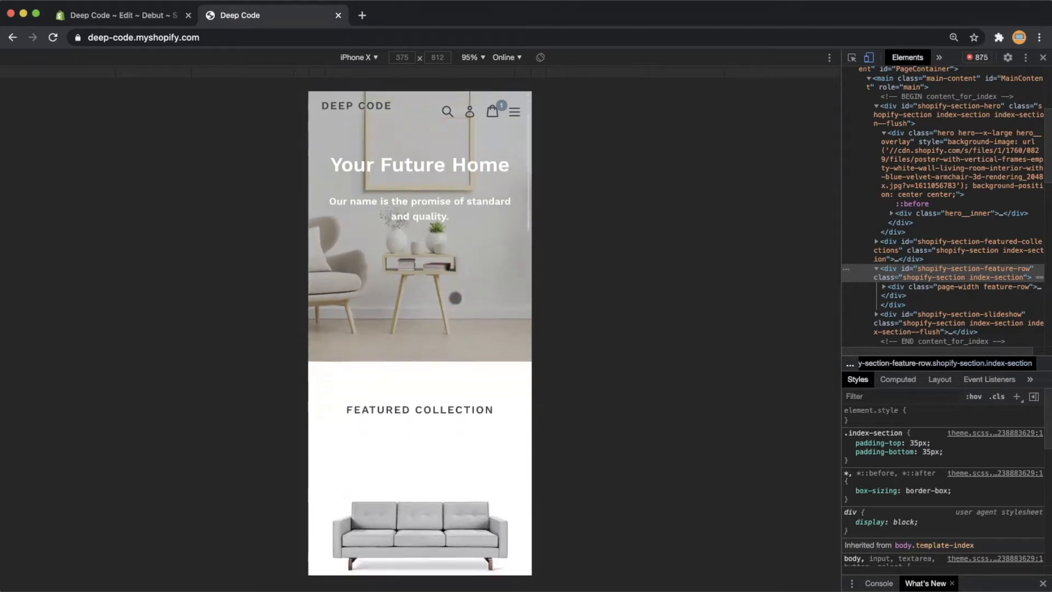
Scroll the iPhone X preview past the featured collection to the Modern and Comfort section.
scroll(down, 3)
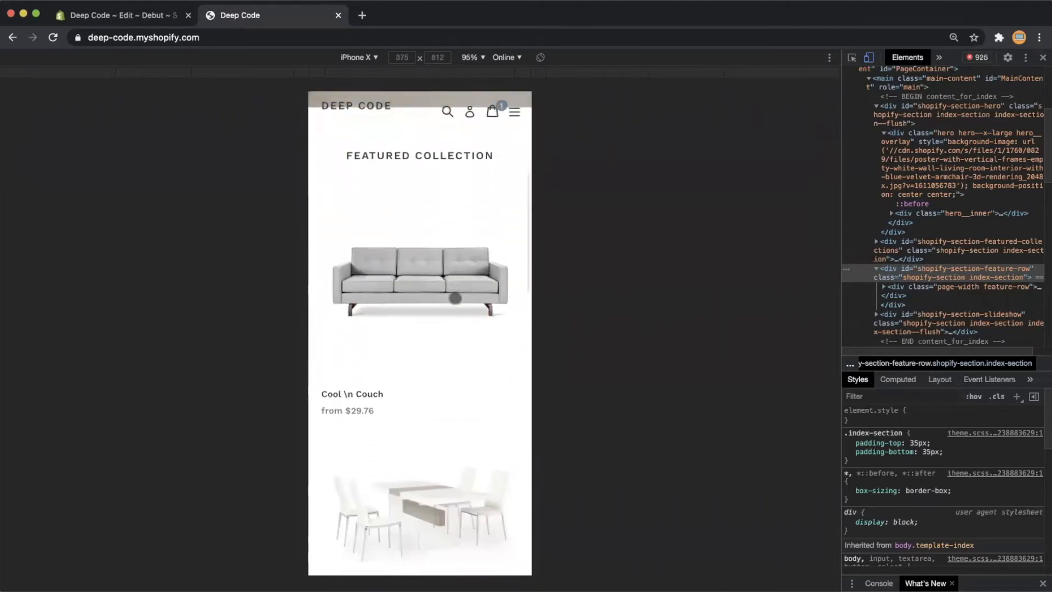
scroll(down, 3)
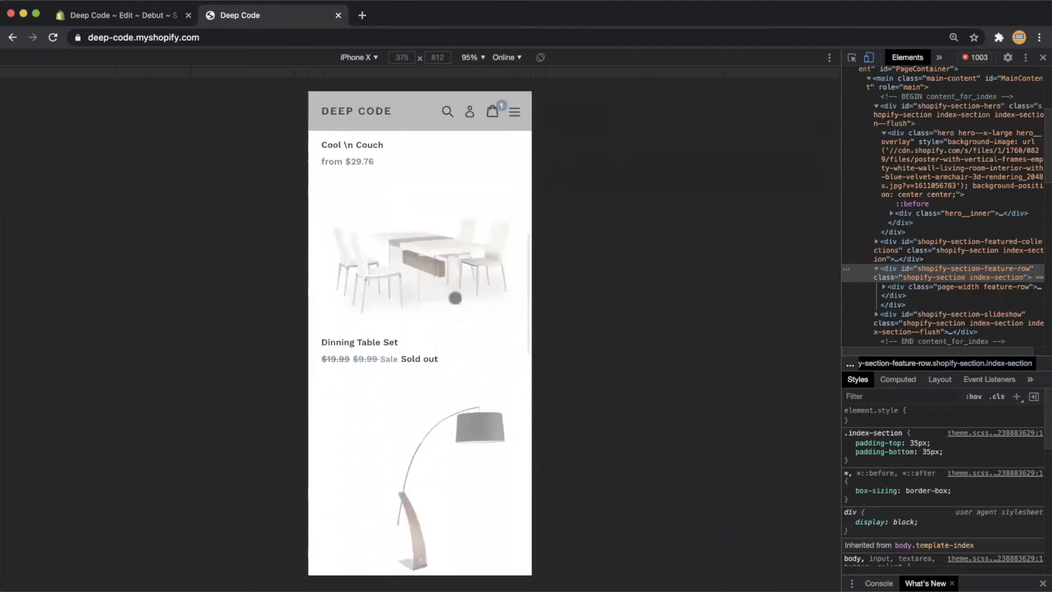
scroll(down, 3)
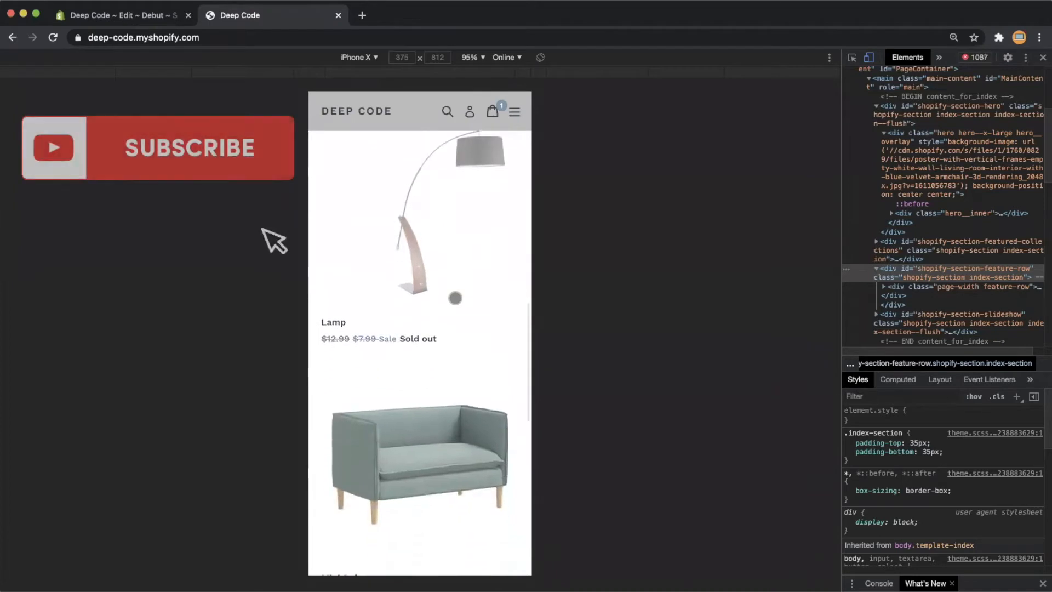
scroll(down, 3)
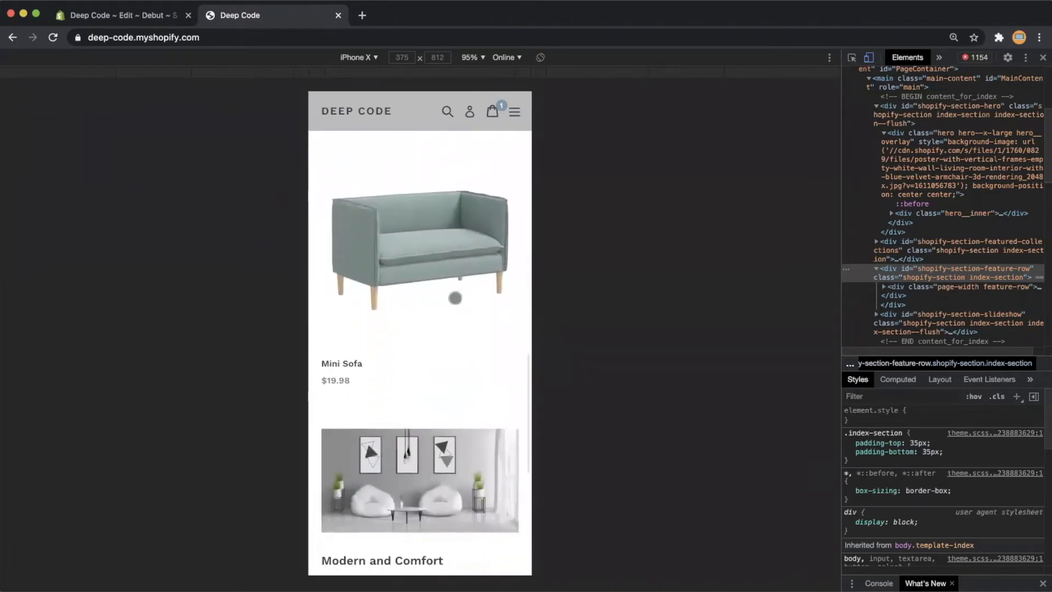
scroll(down, 3)
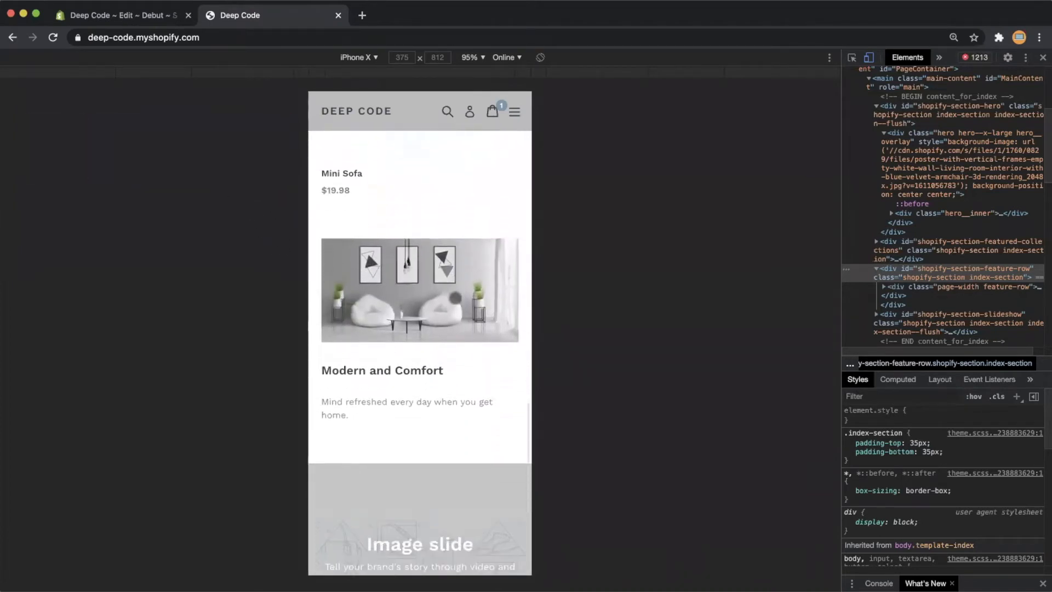
scroll(down, 3)
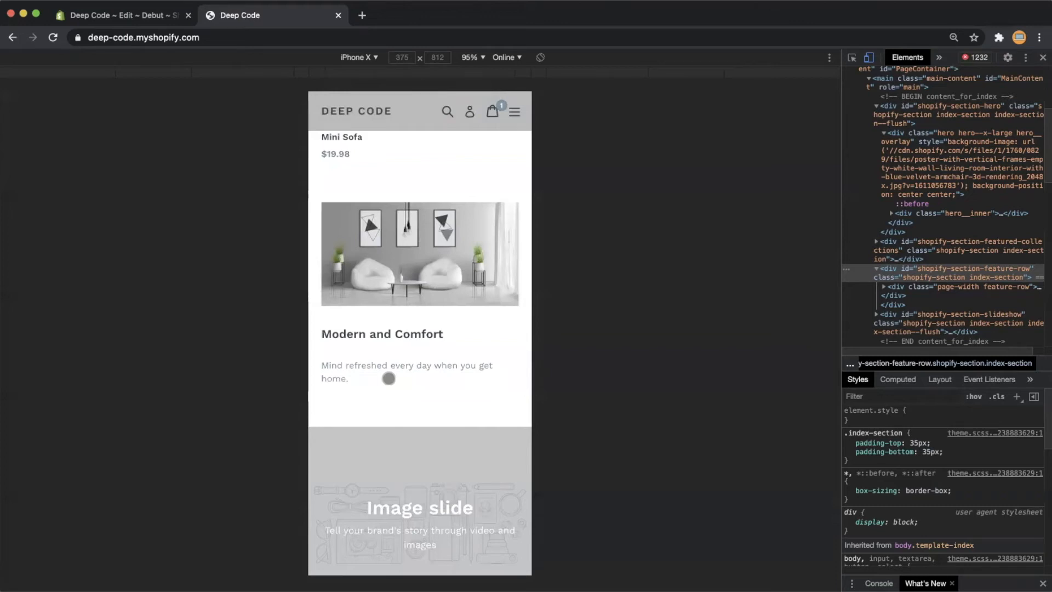
mouse_move(397, 375)
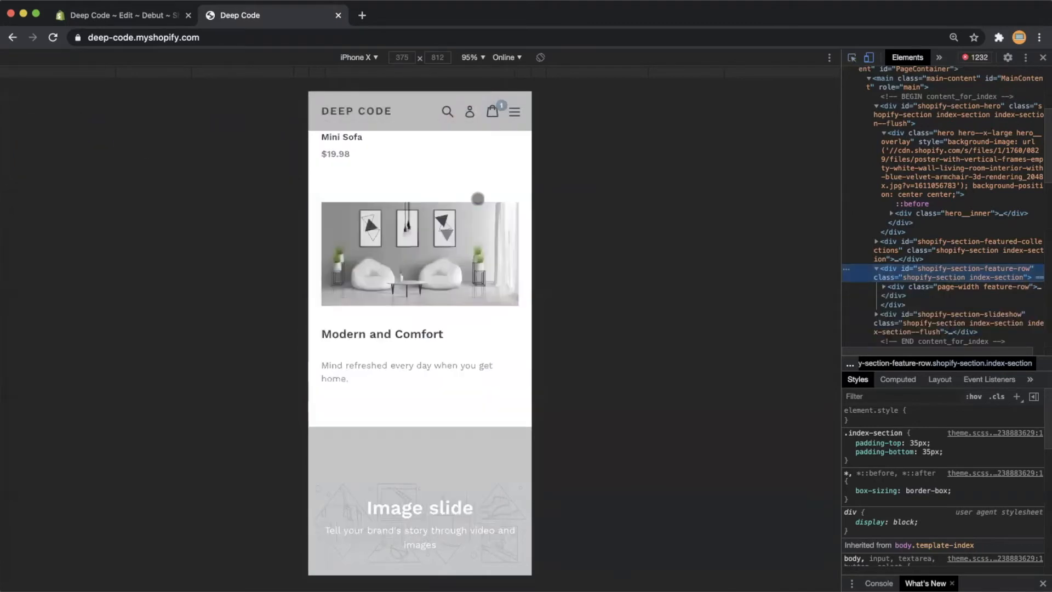
mouse_move(720, 251)
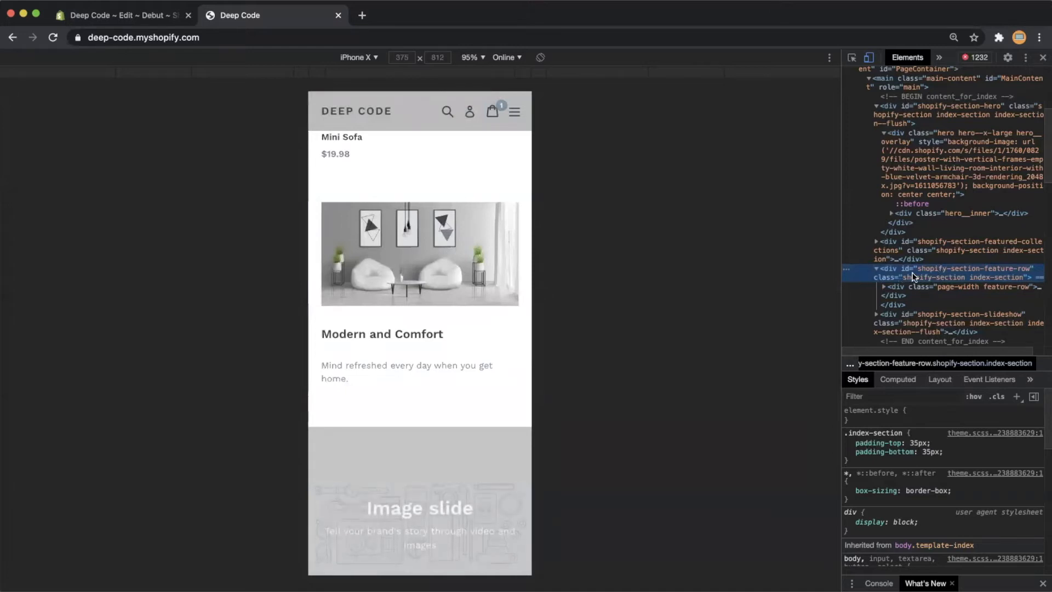
mouse_move(906, 277)
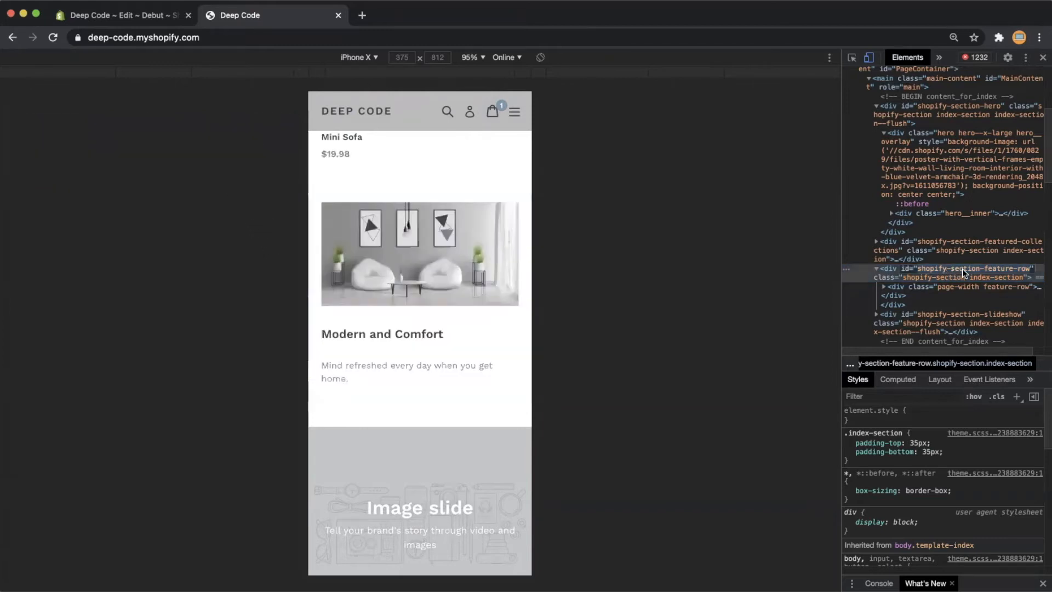
Inspect the shopify-section-feature-row div and open its theme.scss stylesheet in Sources.
right_click(962, 272)
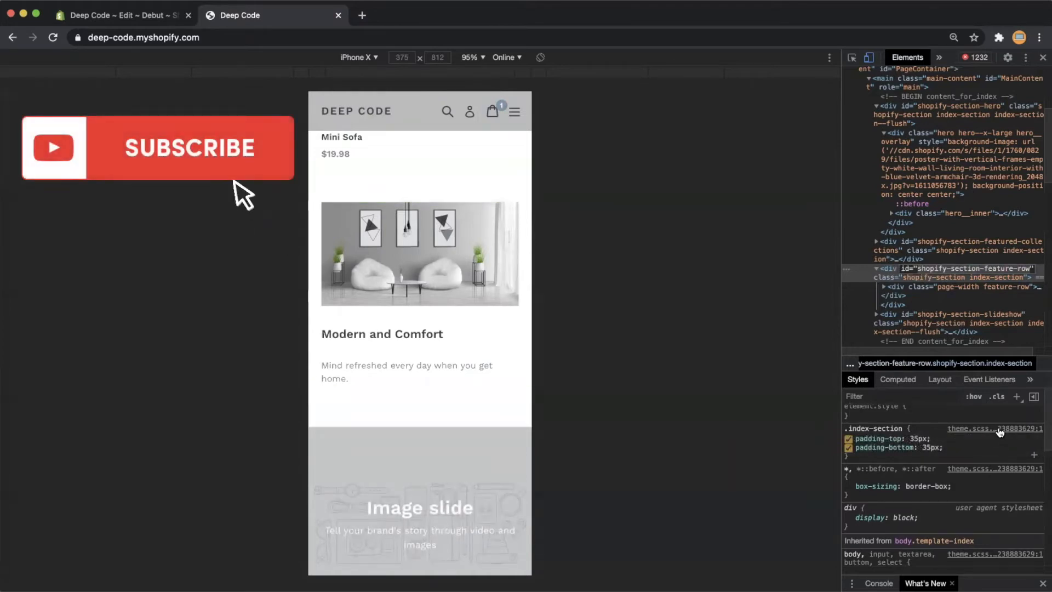
click(905, 57)
text(@media)
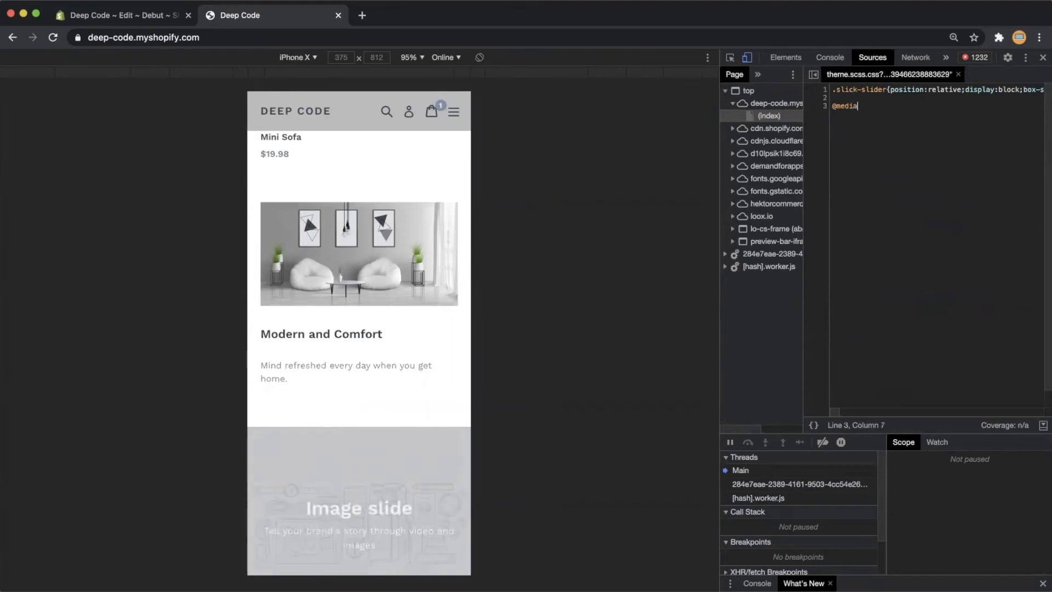
text((m)
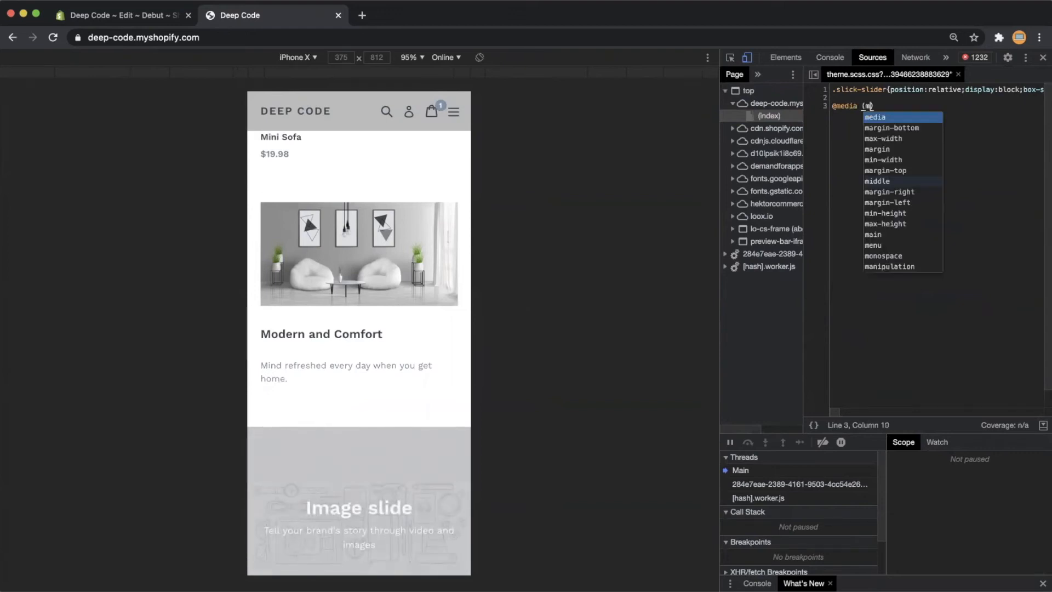
text(ax-width:)
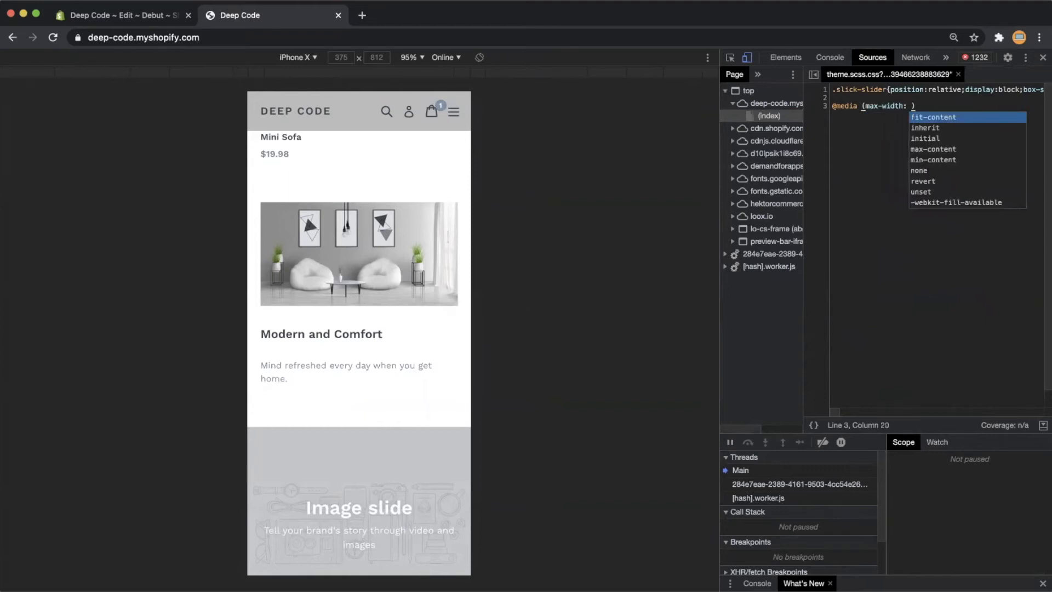
text(7)
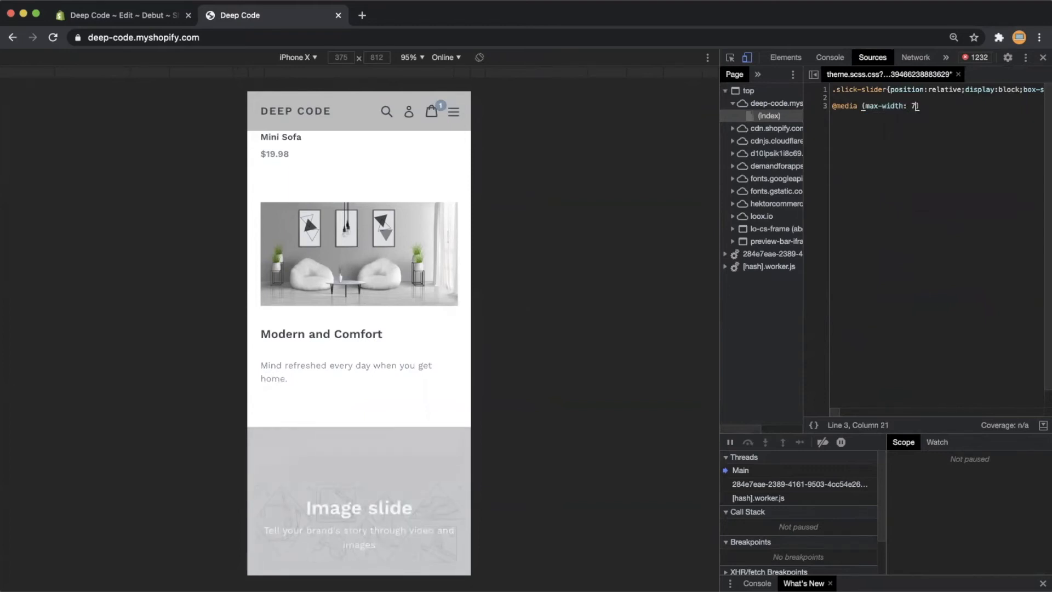
text(67px)
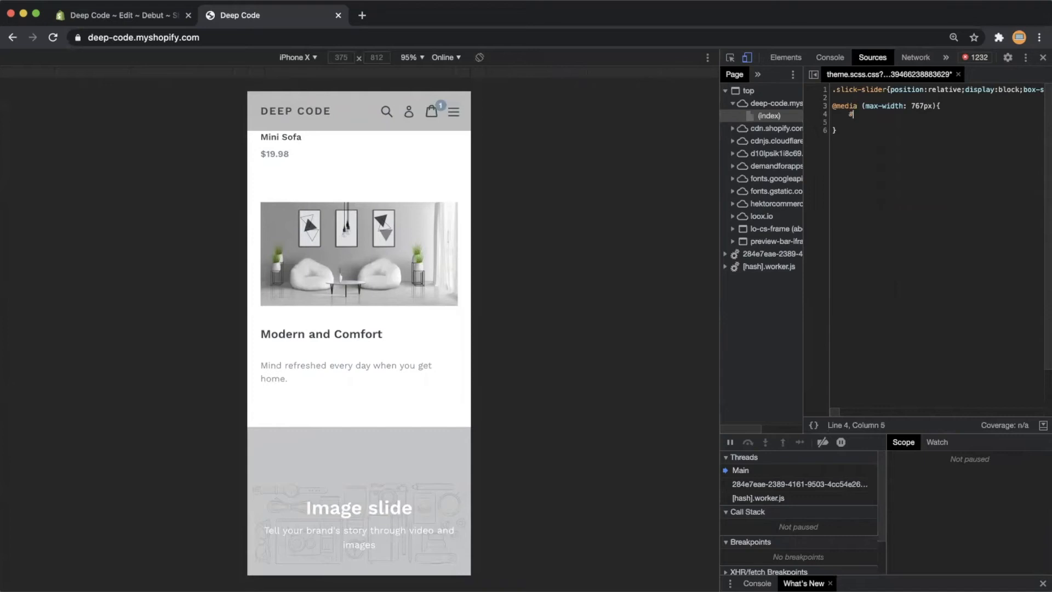
right_click(869, 114)
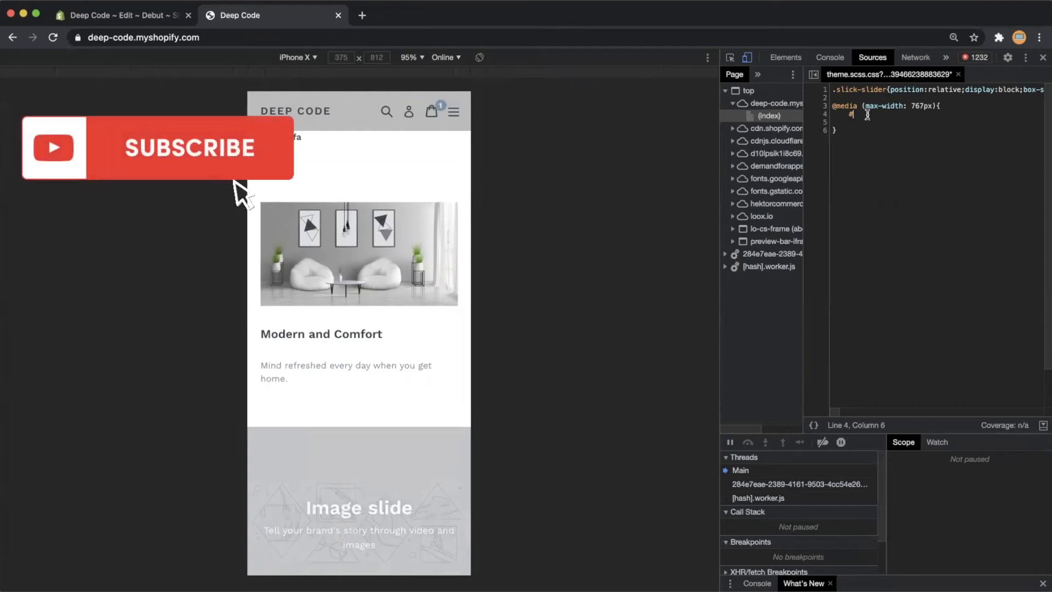
Add #shopify-section-feature-row { display: none; } inside the media query and confirm it's hidden.
text(#shopify-section-feature-row)
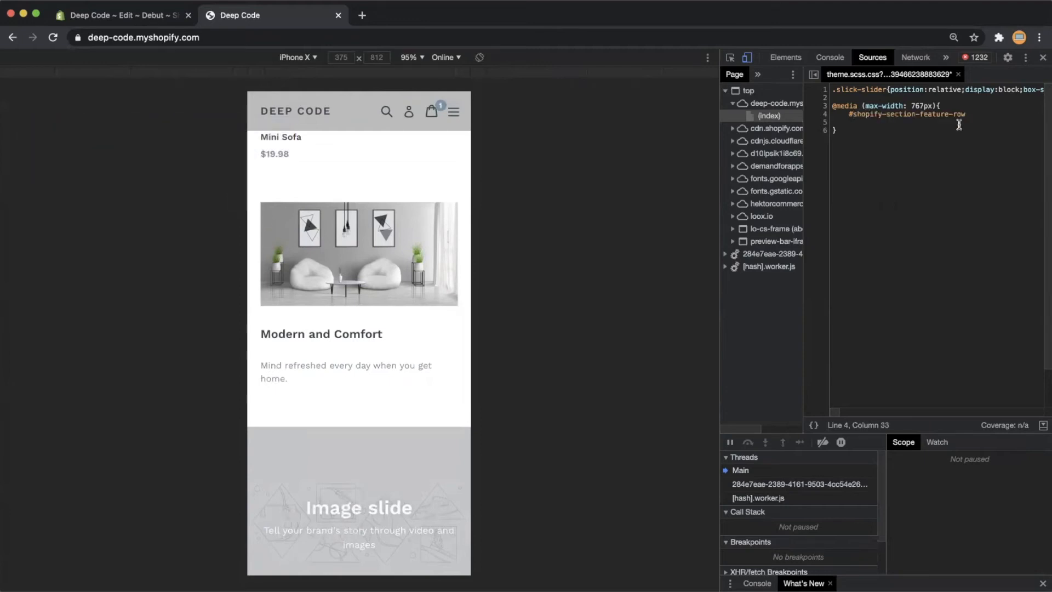
text({)
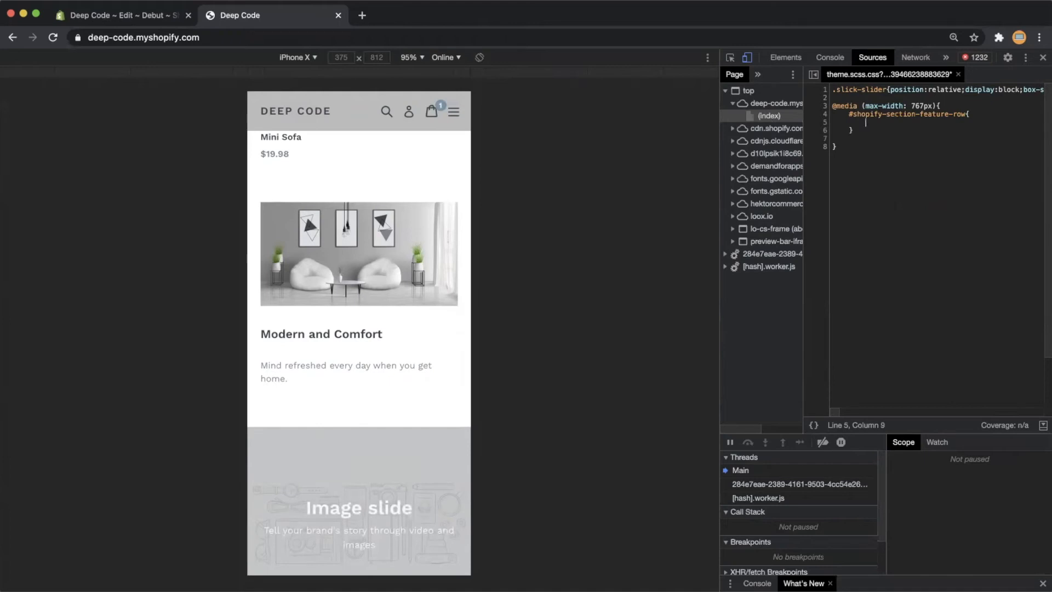
text(ddi)
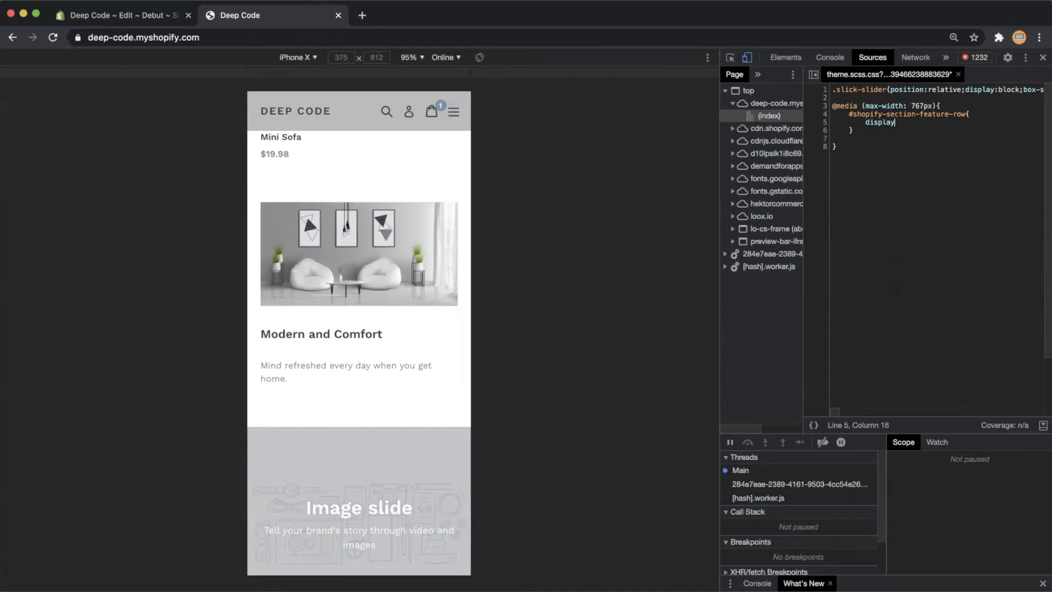
text(none;)
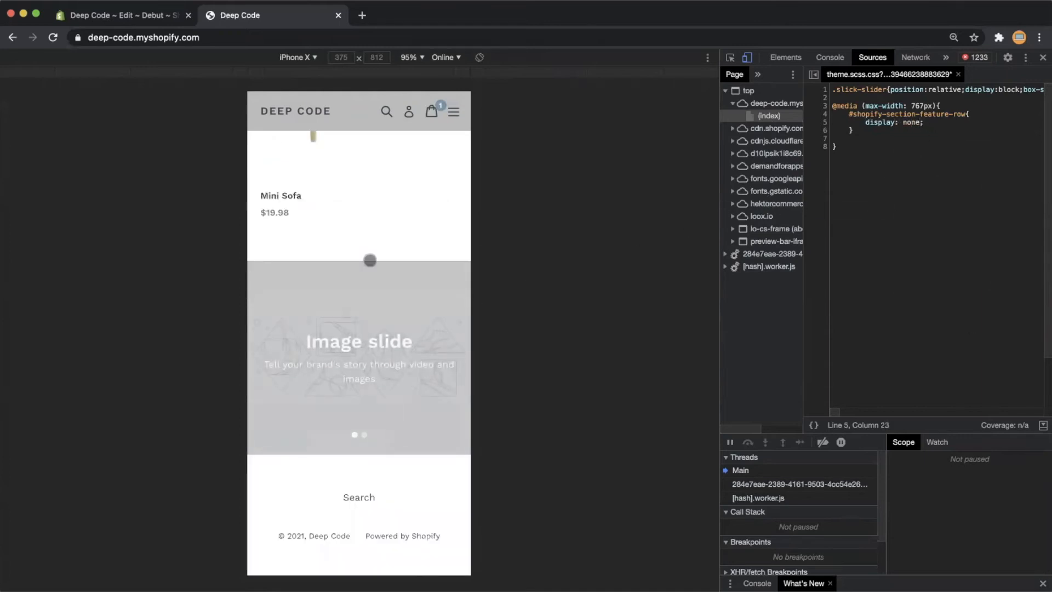
scroll(down, 3)
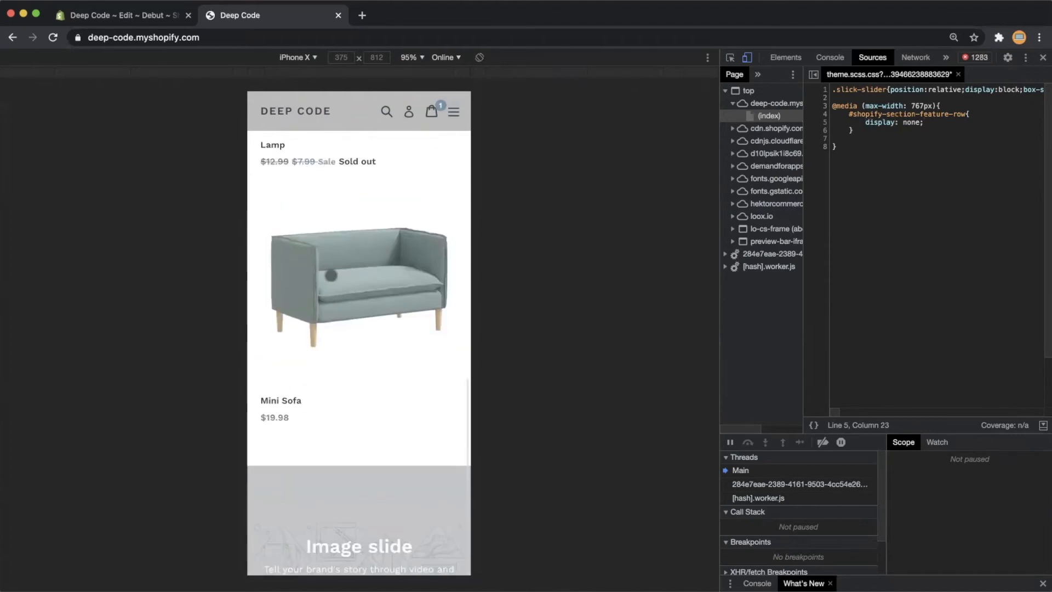
scroll(down, 3)
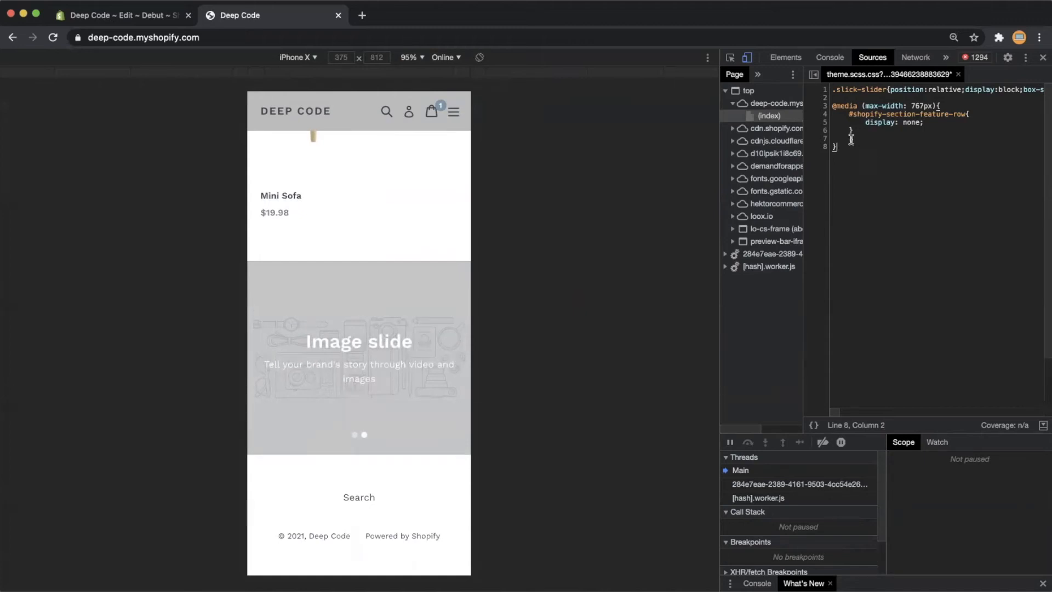
drag(862, 105, 852, 131)
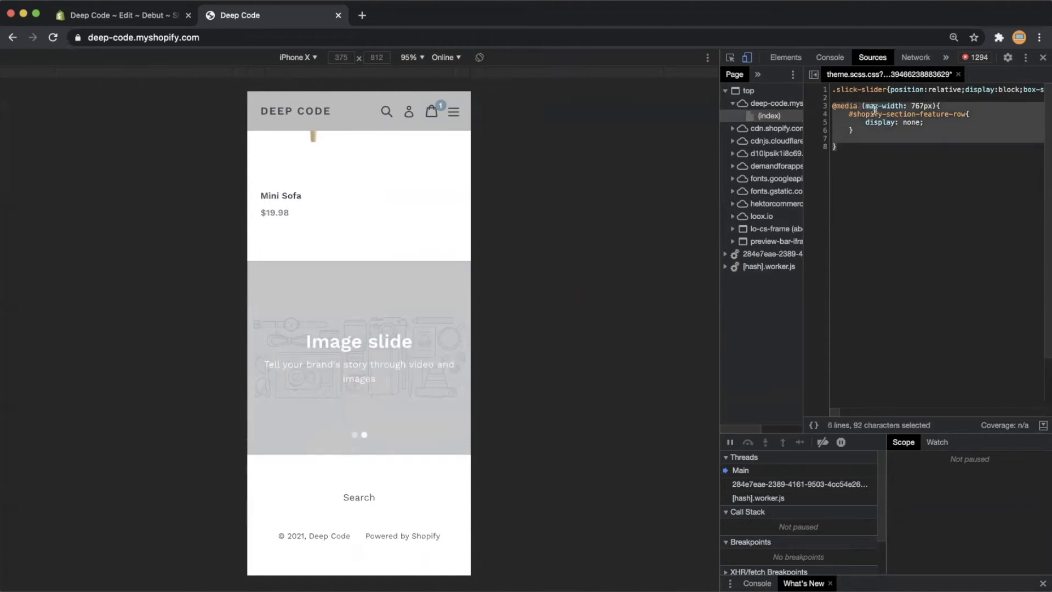
right_click(872, 106)
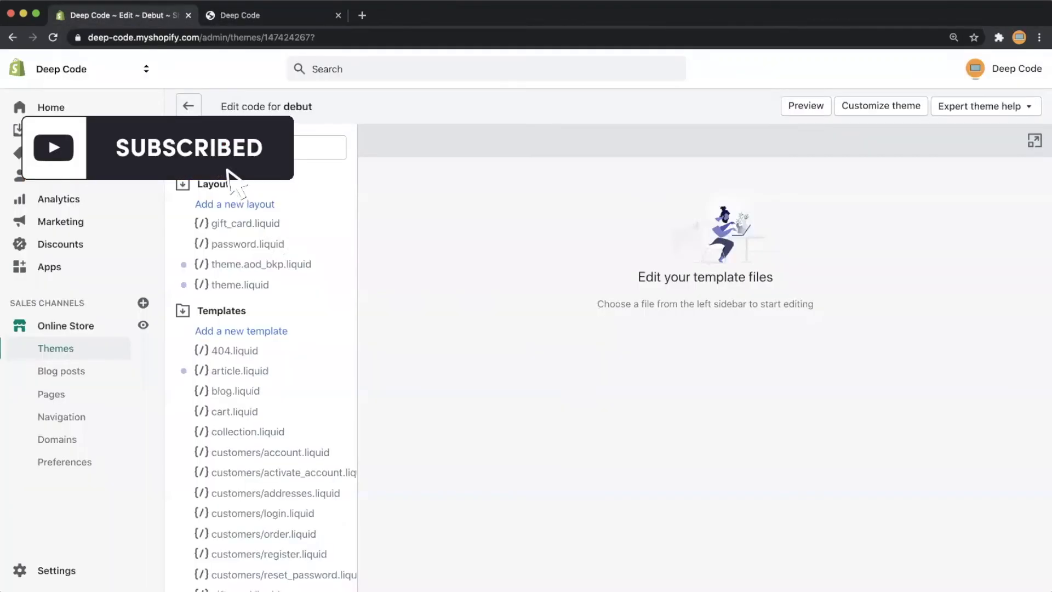
Filter theme files by 'css' and open theme.scss.liquid under Assets.
click(260, 147)
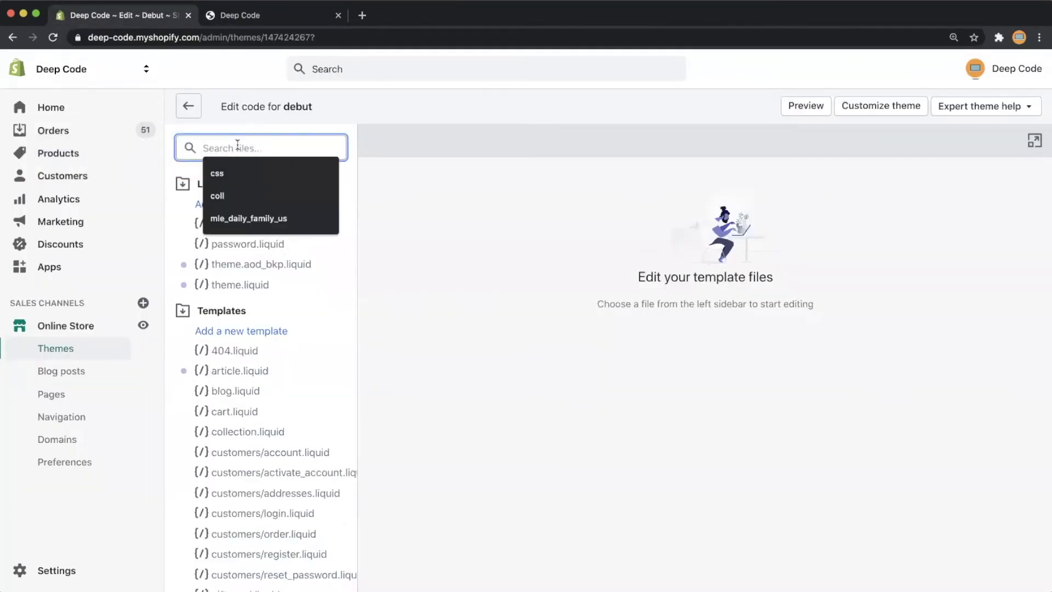
text(css)
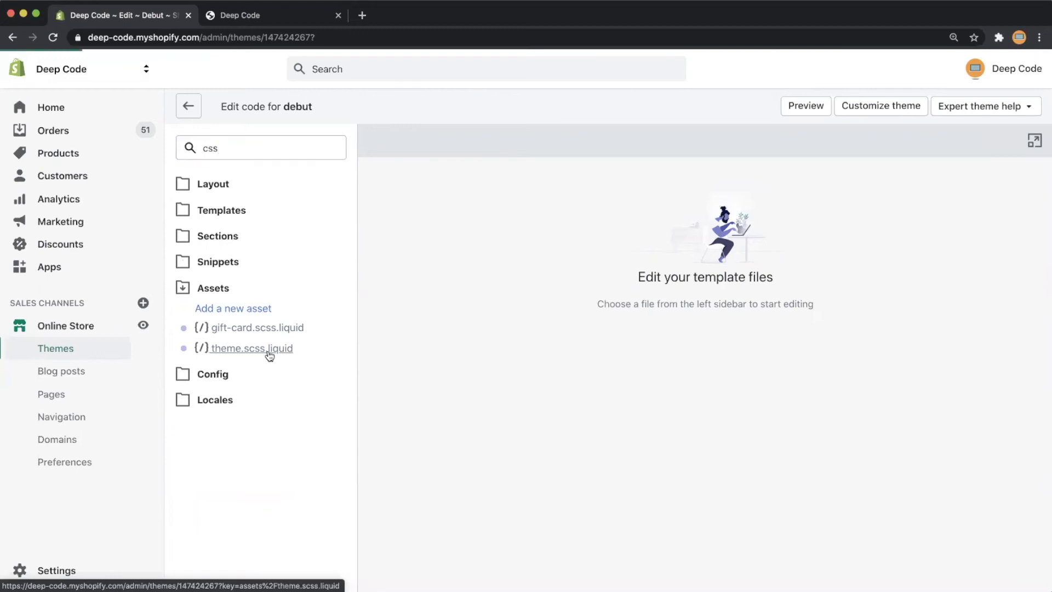
click(252, 347)
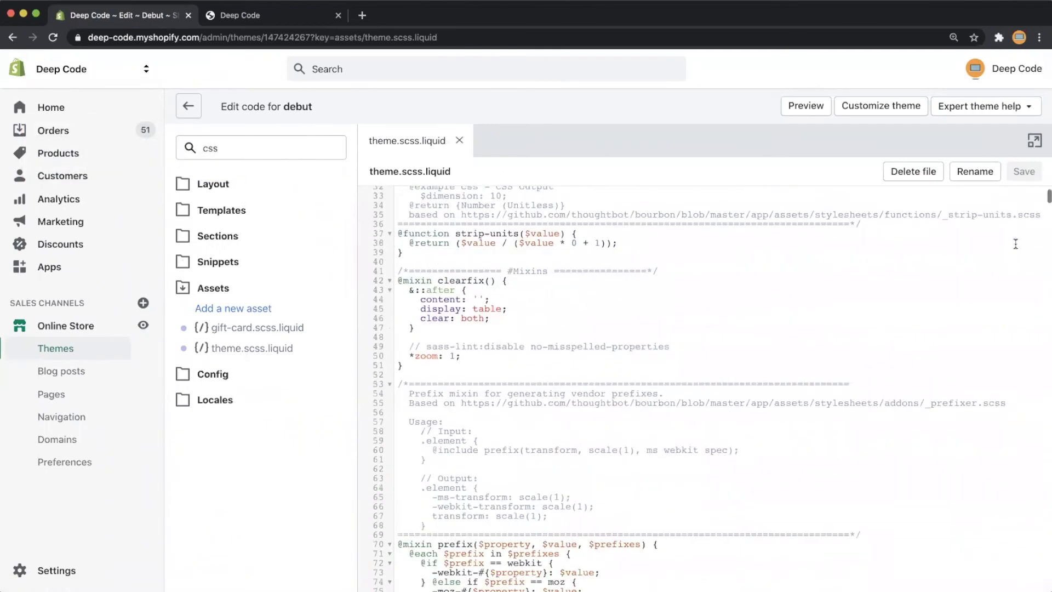
Paste the copied 767px media query at the end of theme.scss.liquid and save.
scroll(down, 3)
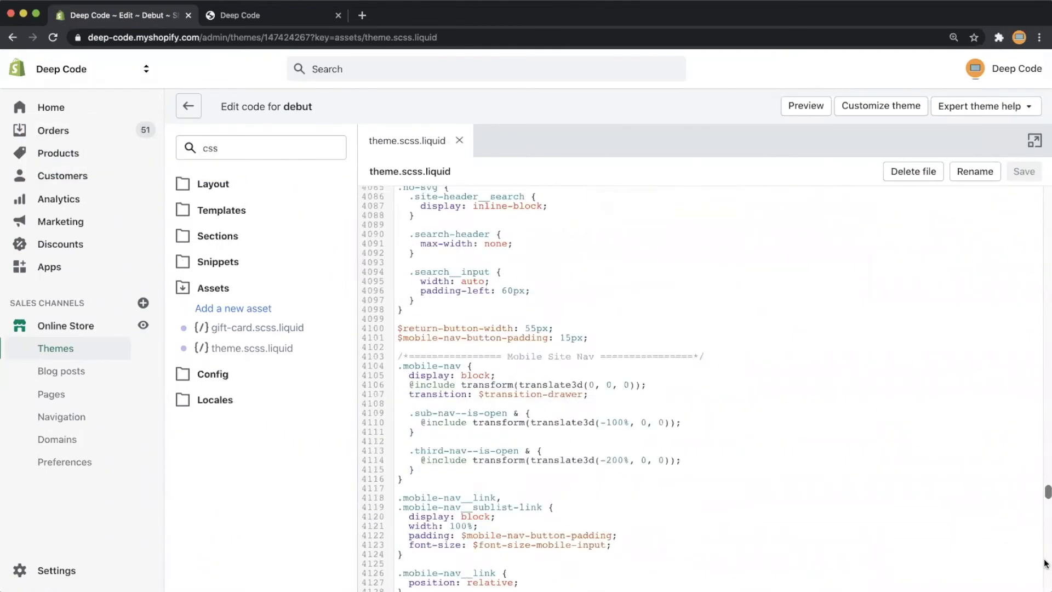
scroll(down, 3)
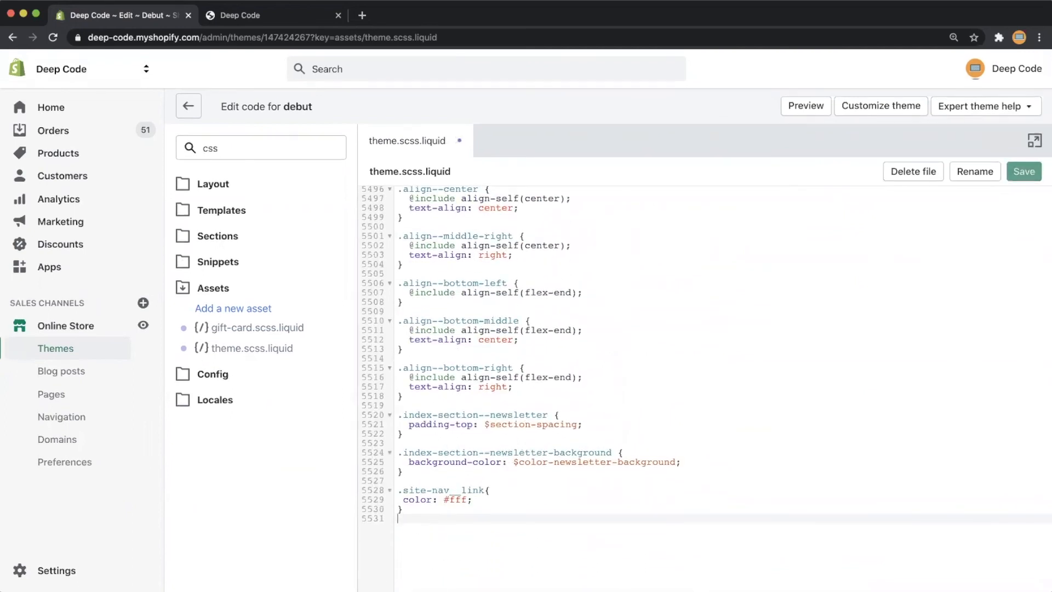
right_click(406, 529)
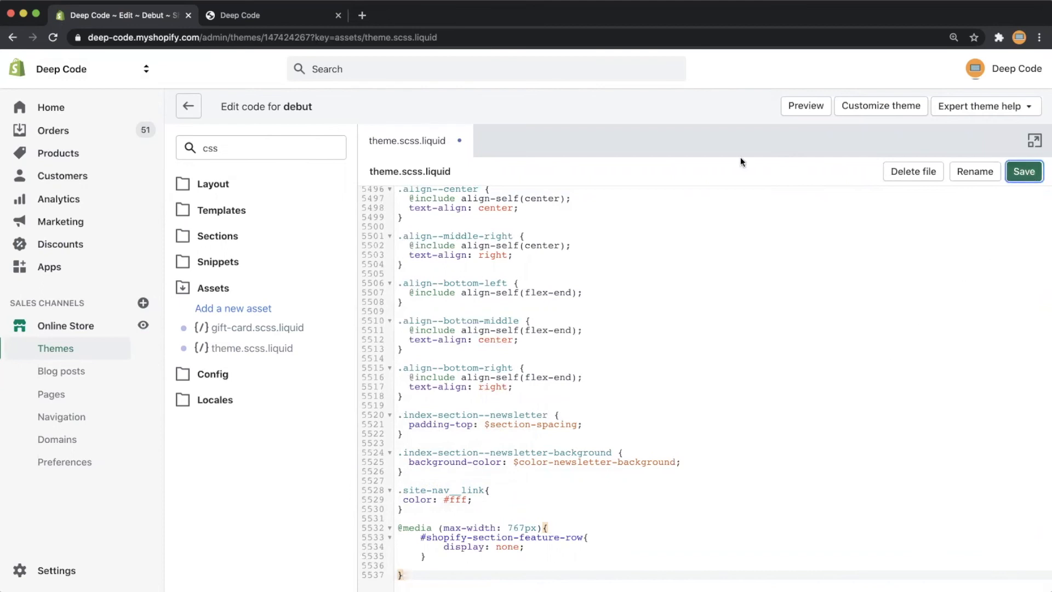
click(1024, 171)
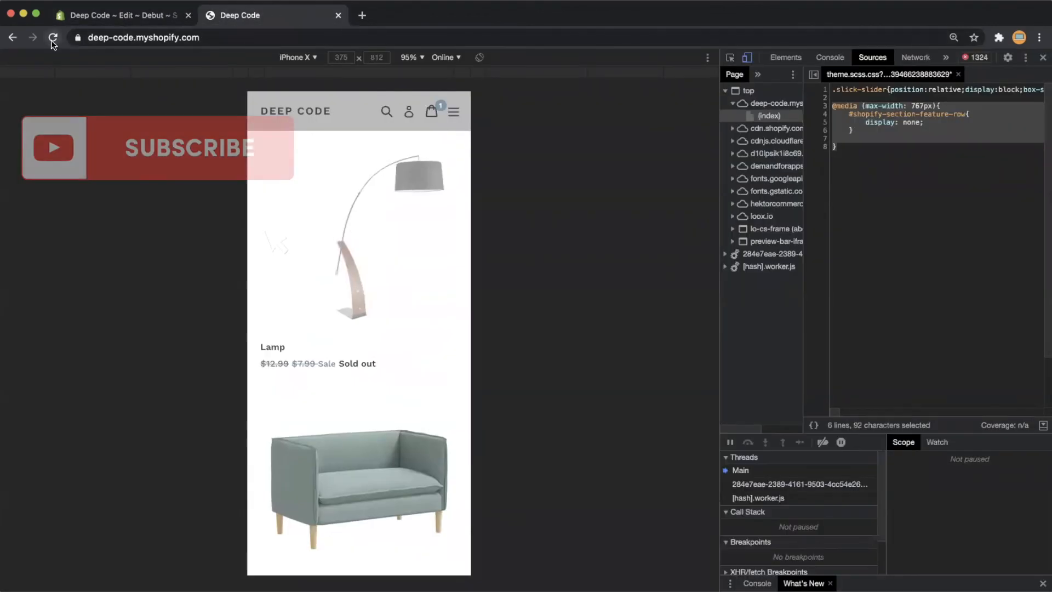
Reload the store page in the iPhone X preview and scroll to check it.
click(53, 38)
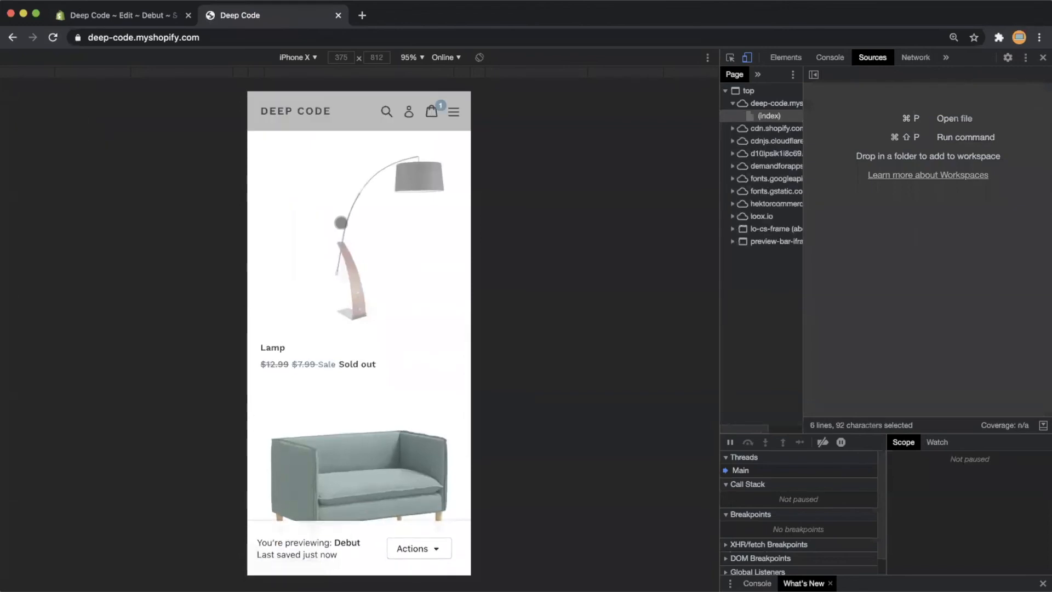
scroll(down, 3)
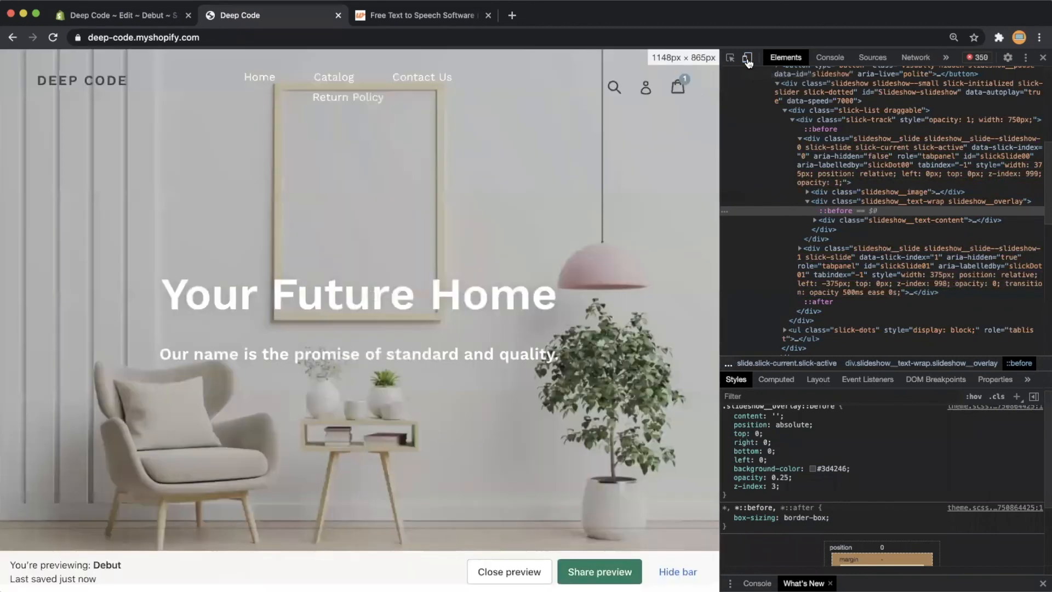
Scroll the desktop-width storefront down to the Featured Collection.
scroll(down, 3)
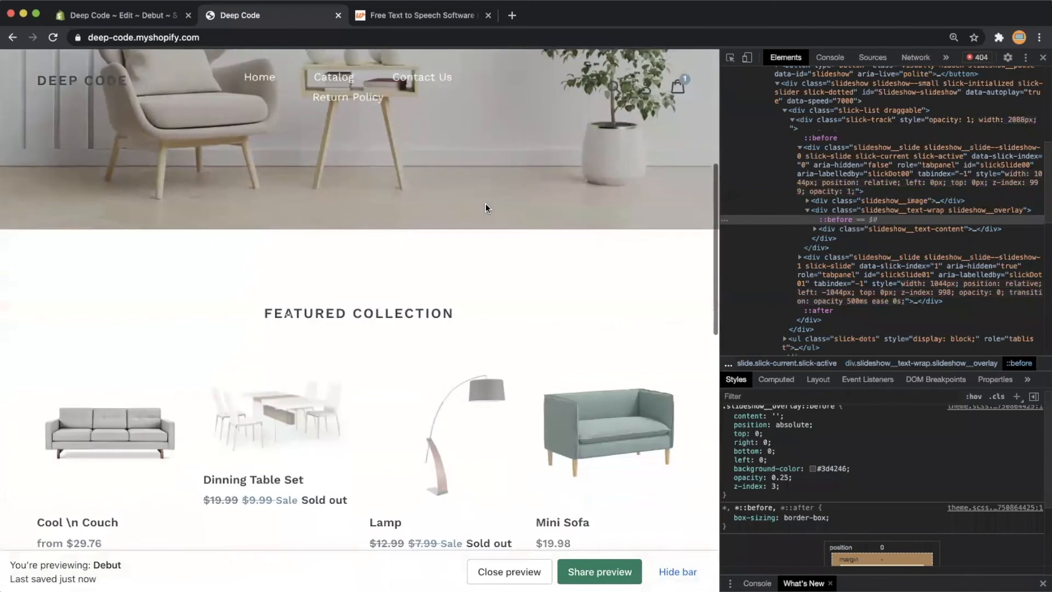